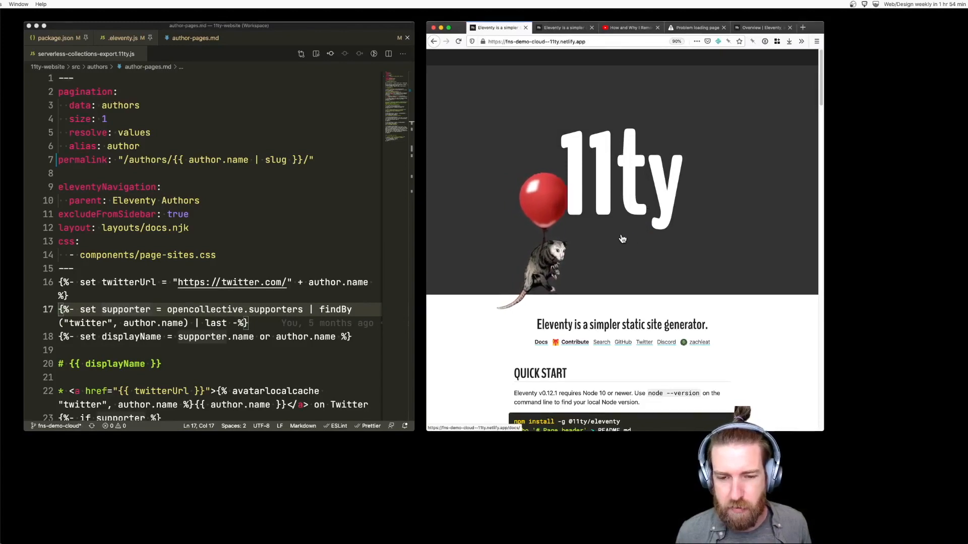
View one author's page on 11ty.dev, then go back to the Eleventy Authors list.
scroll(down, 3)
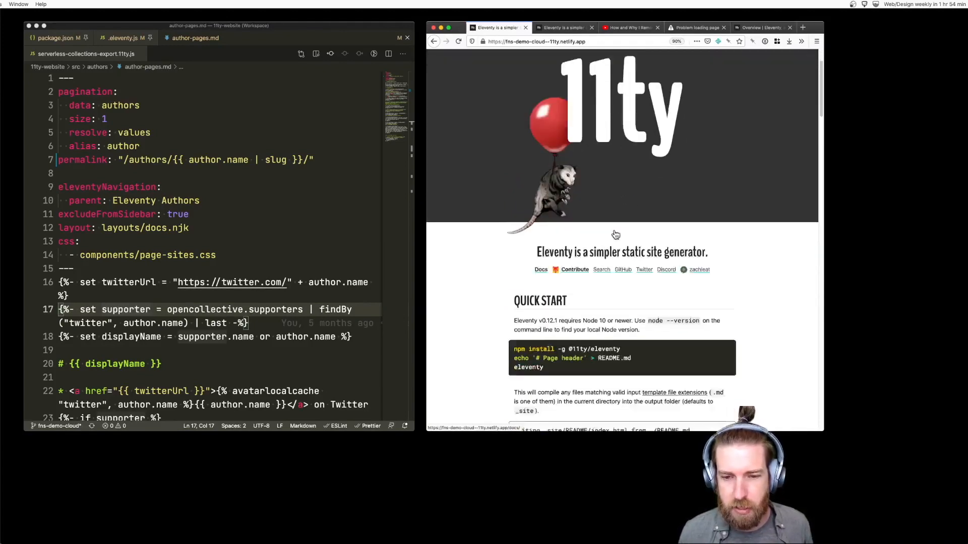
scroll(down, 3)
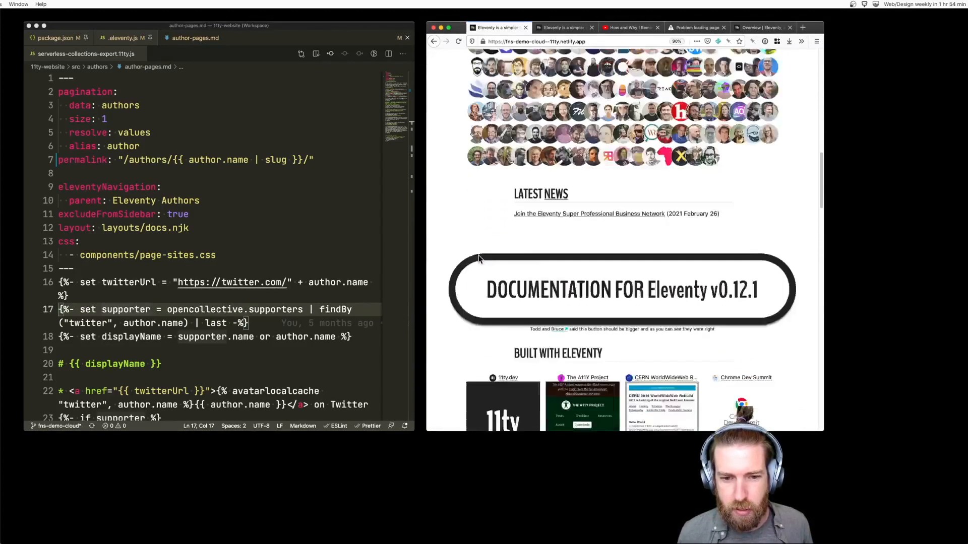
scroll(down, 3)
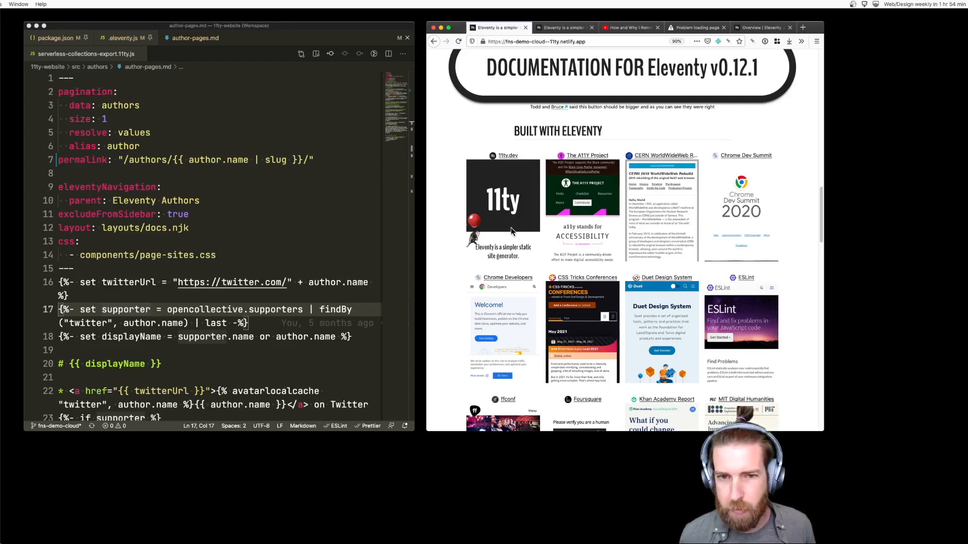
mouse_move(461, 208)
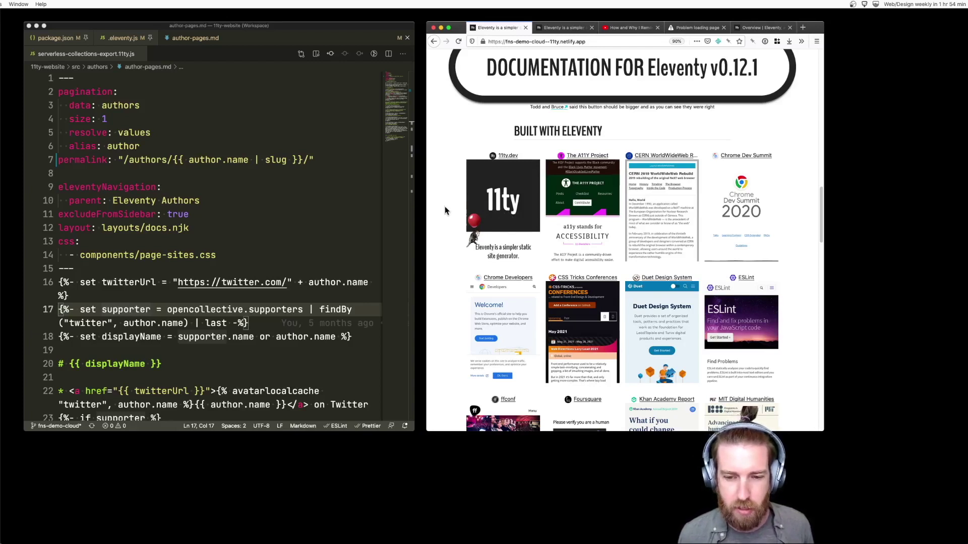
mouse_move(459, 212)
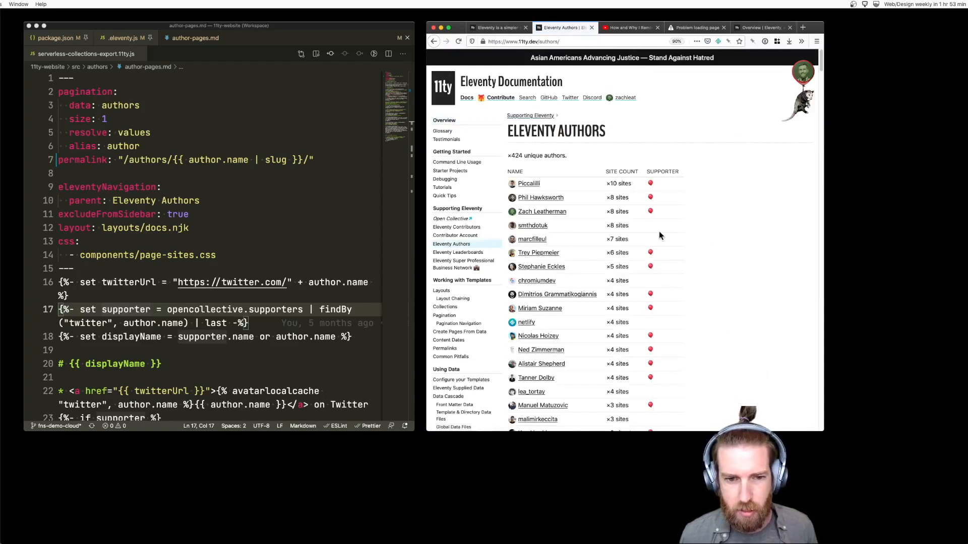
mouse_move(553, 215)
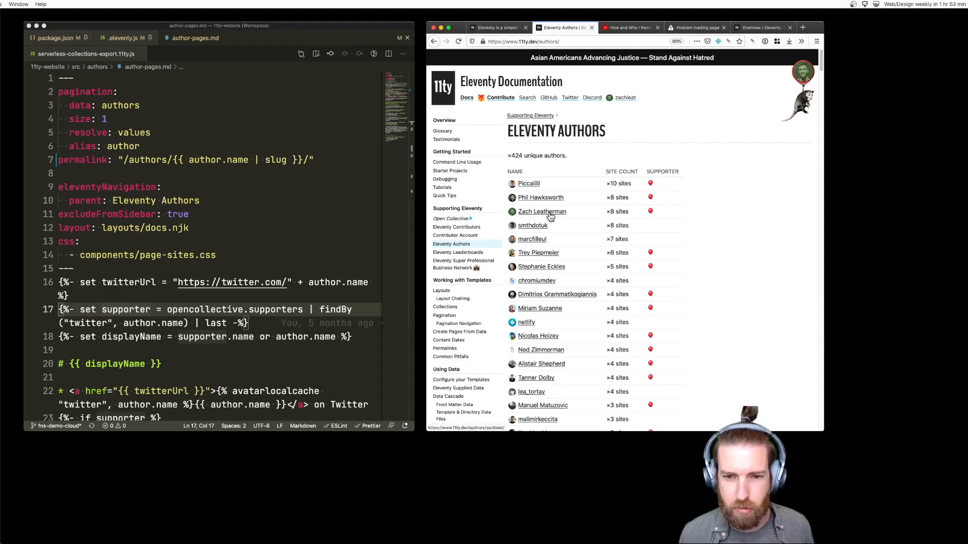
click(542, 211)
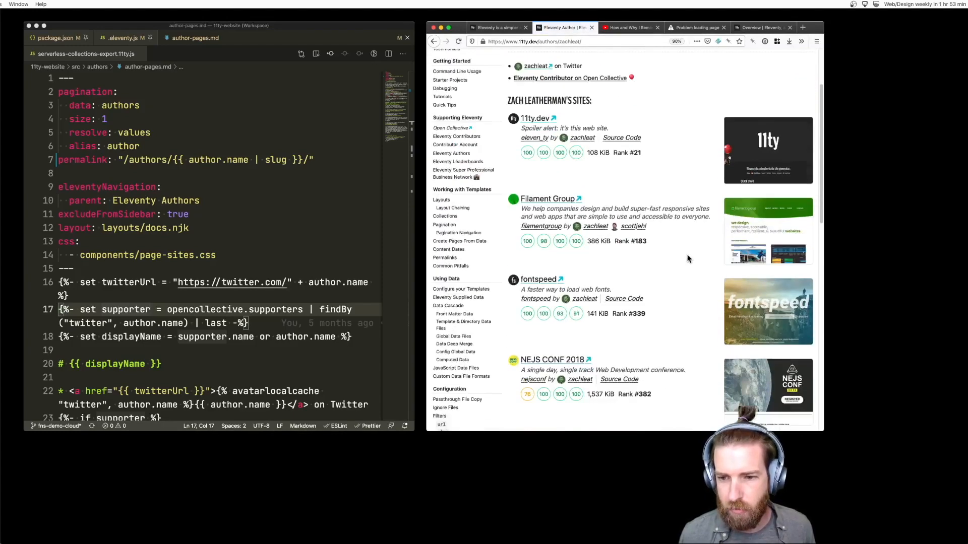
scroll(up, 3)
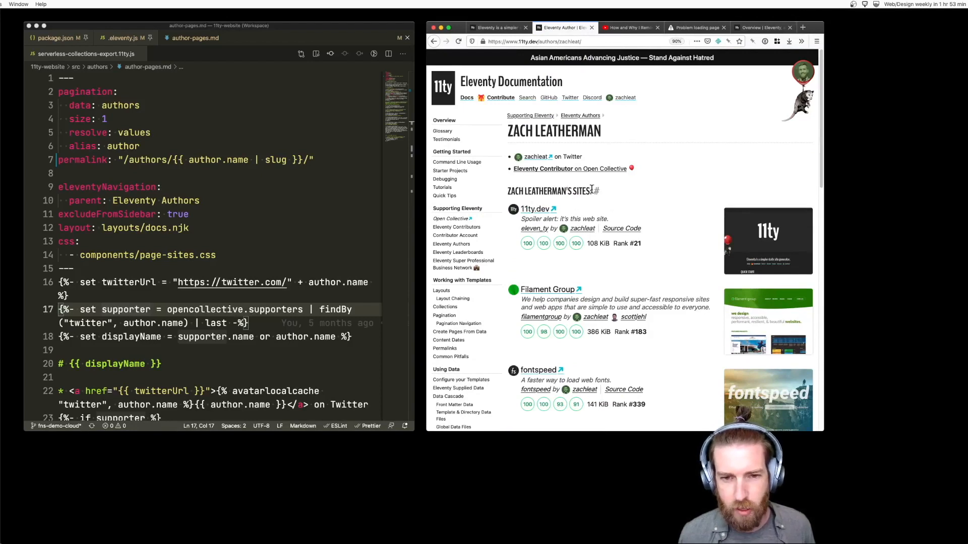
mouse_move(575, 117)
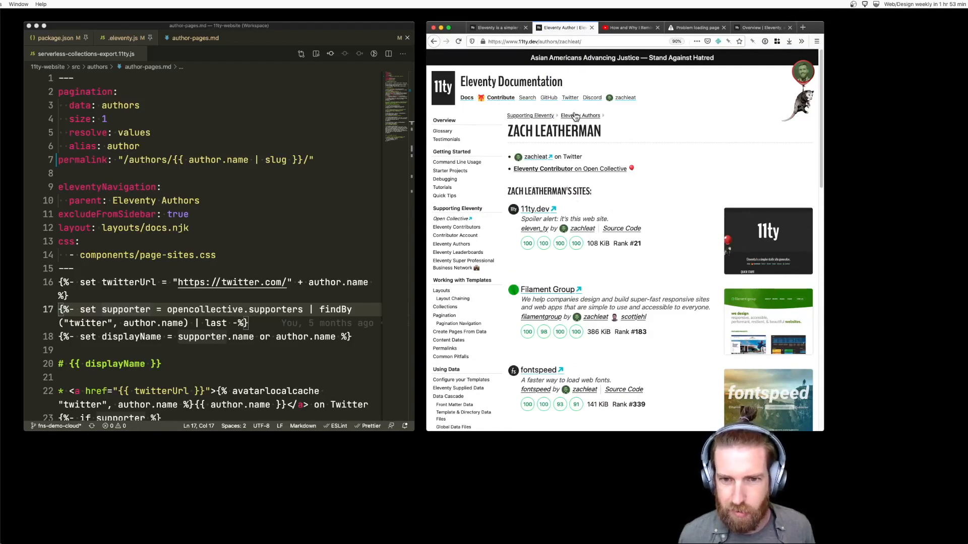
click(580, 116)
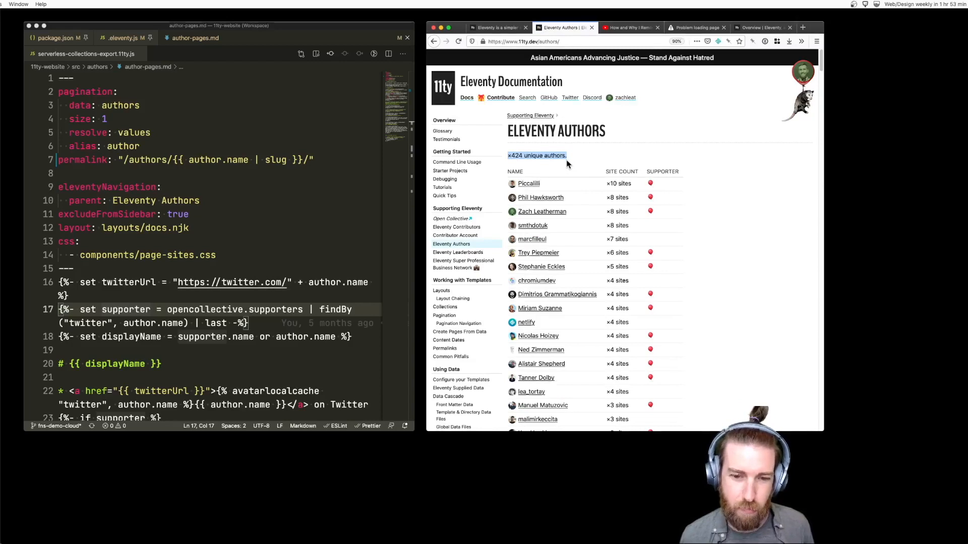
mouse_move(563, 164)
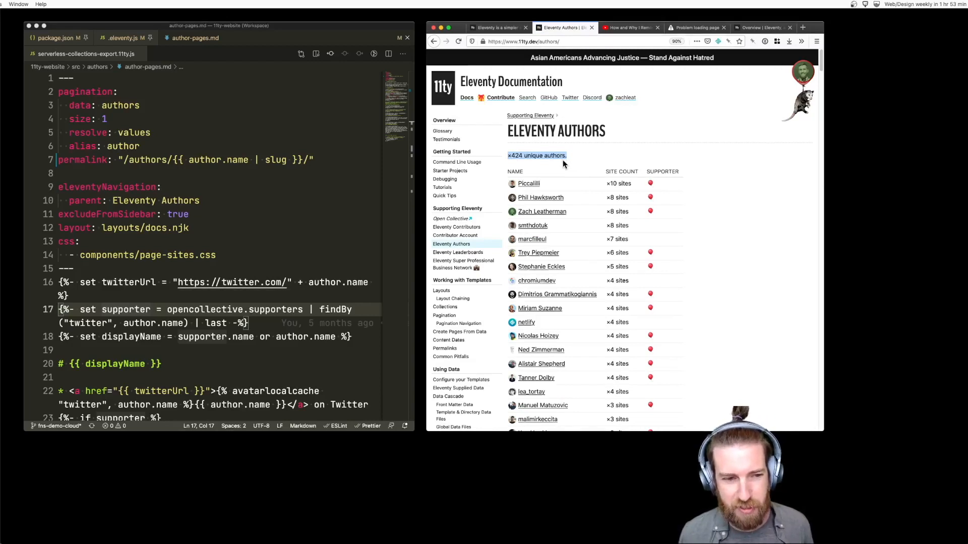
mouse_move(532, 186)
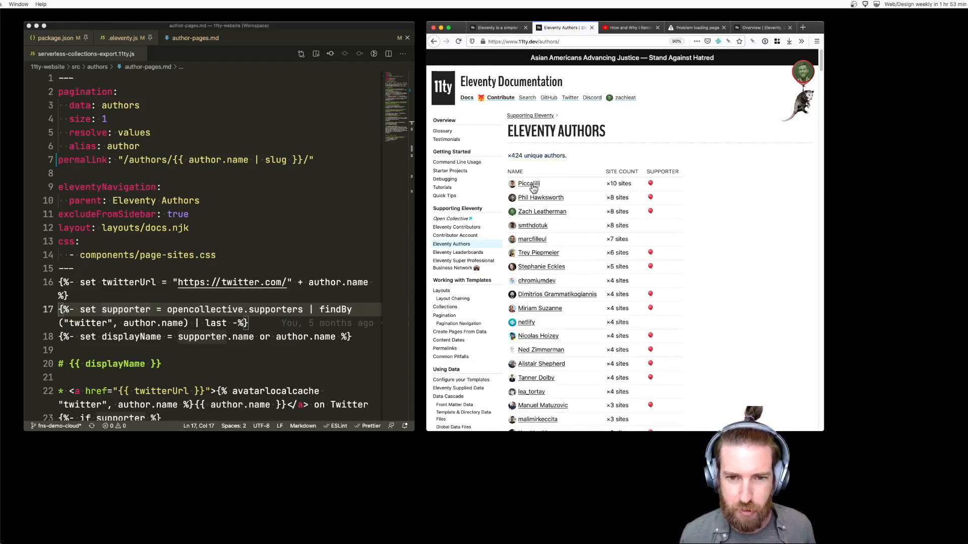
mouse_move(529, 187)
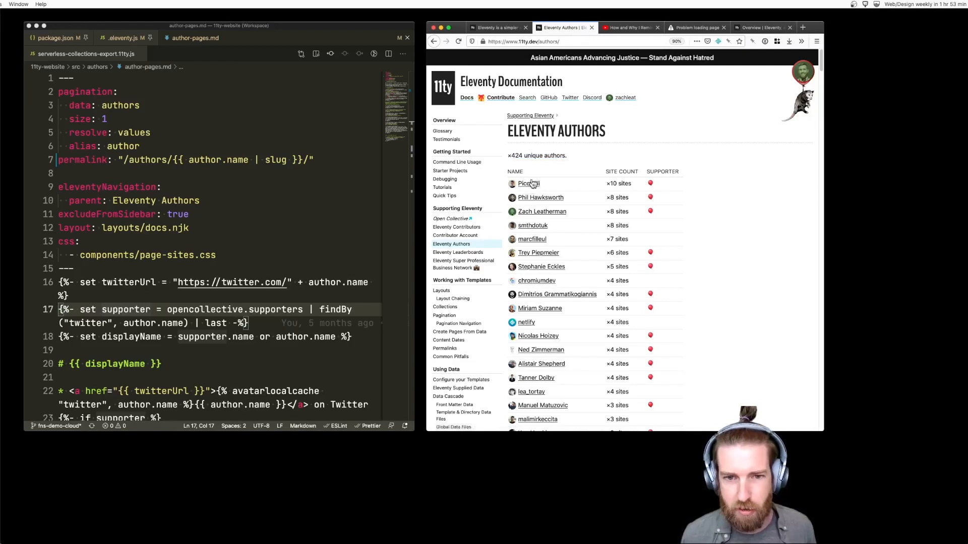
mouse_move(516, 163)
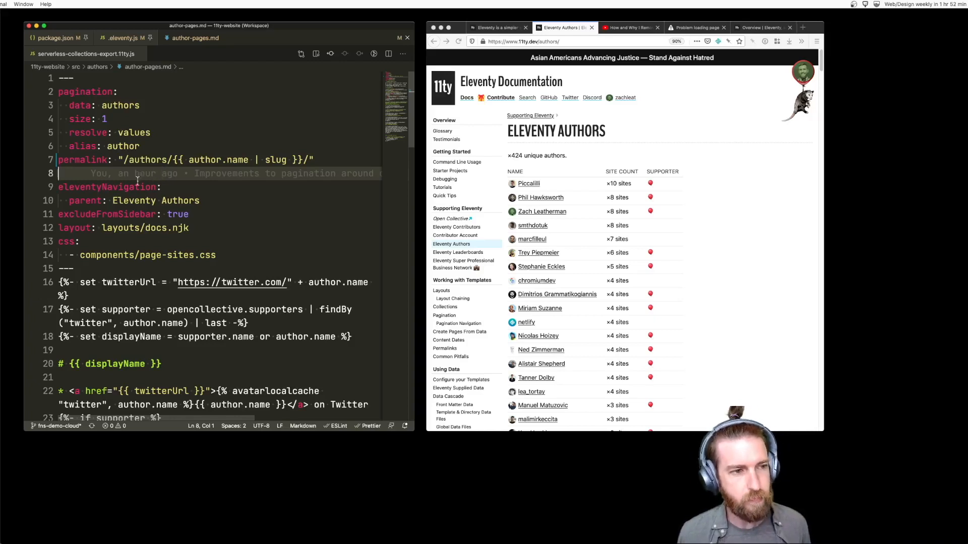
mouse_move(188, 49)
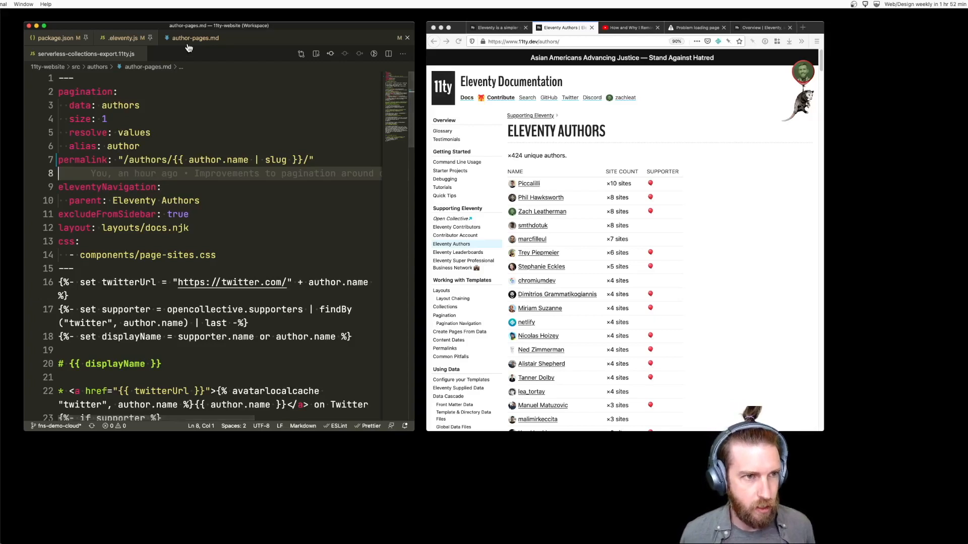
scroll(down, 3)
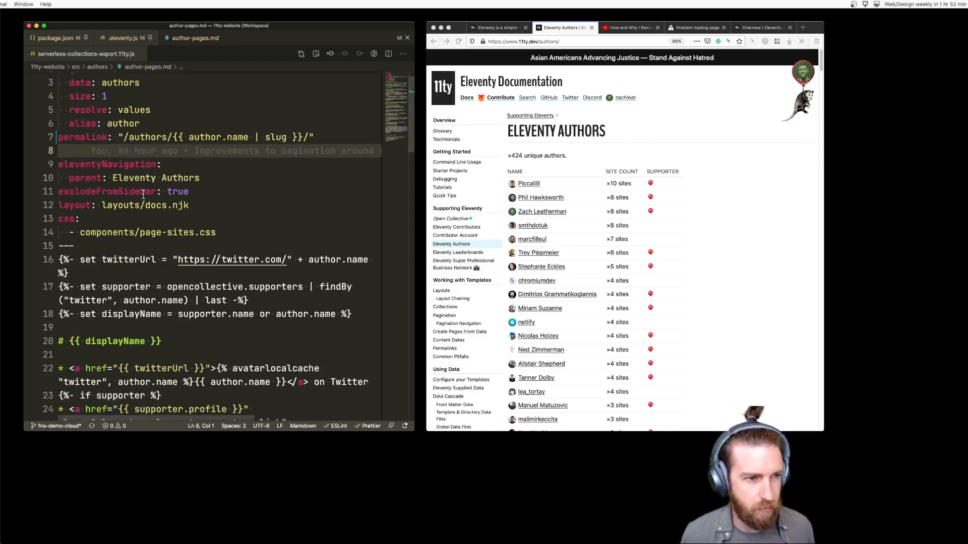
mouse_move(542, 181)
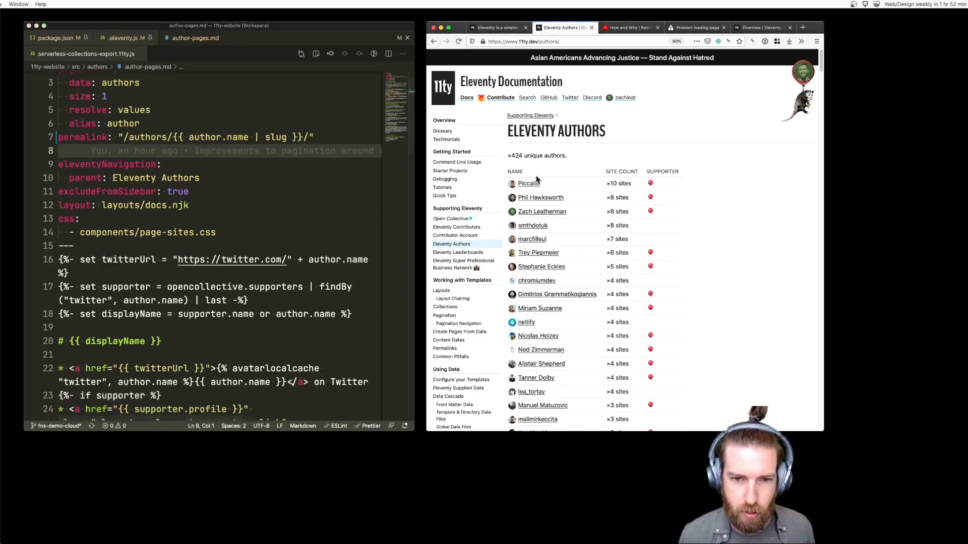
click(542, 211)
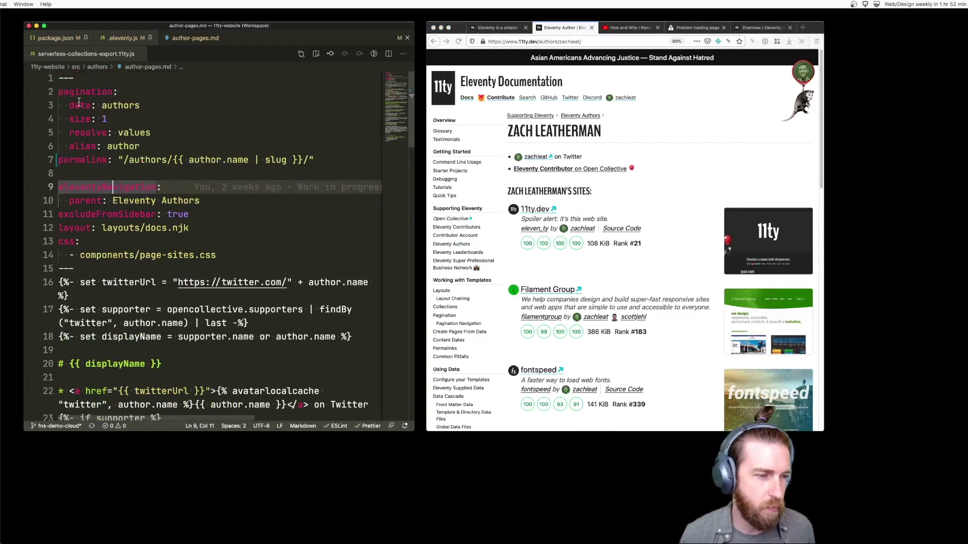
double_click(120, 105)
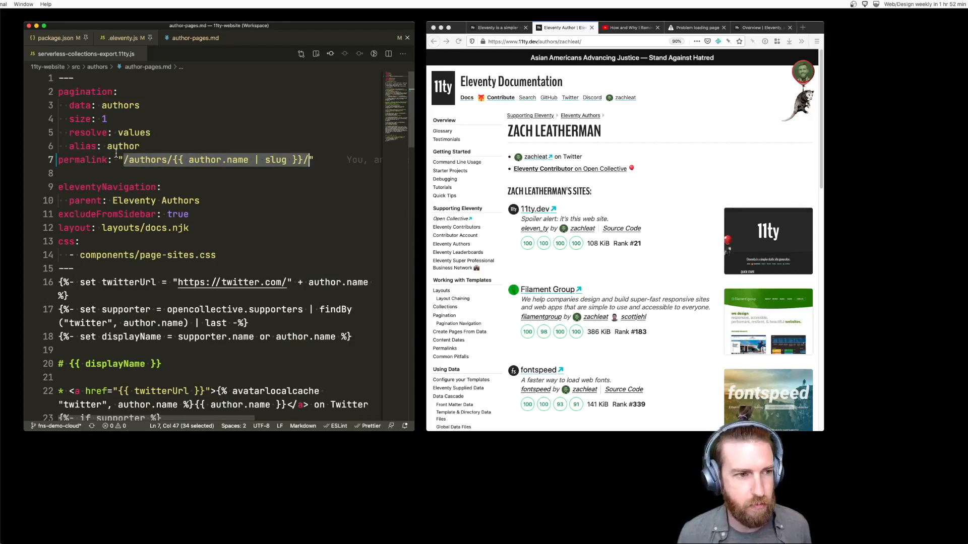
click(150, 160)
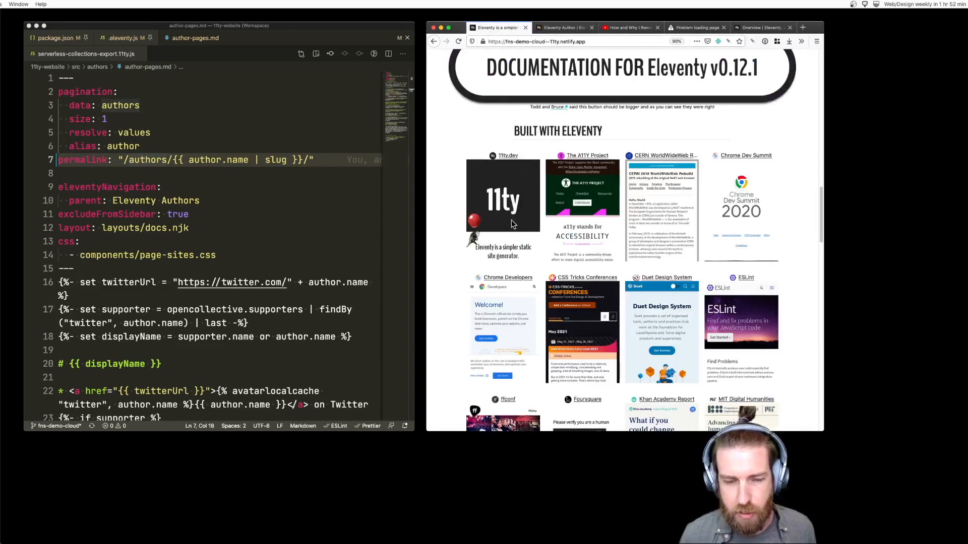
mouse_move(544, 248)
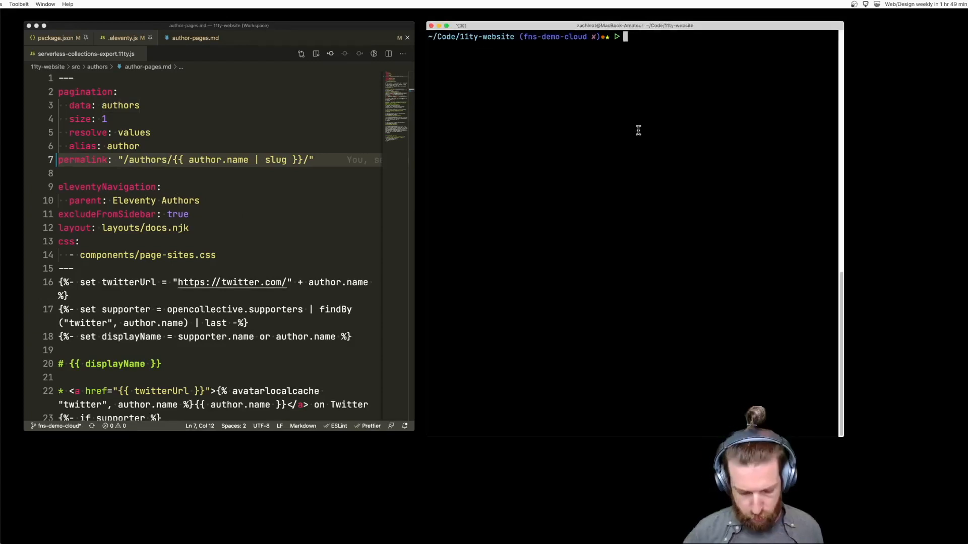
Run npm run build and highlight the 537 files written count.
text(npm run build)
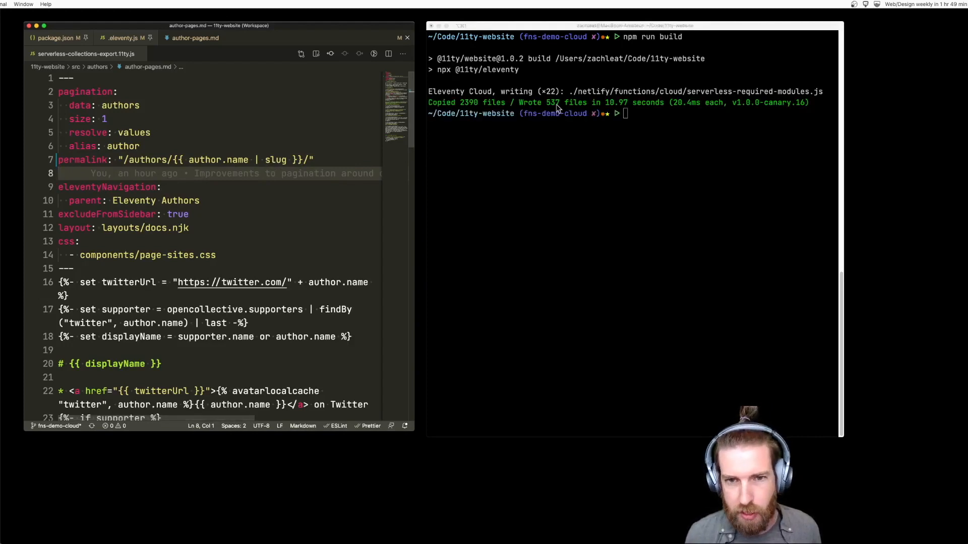
double_click(554, 103)
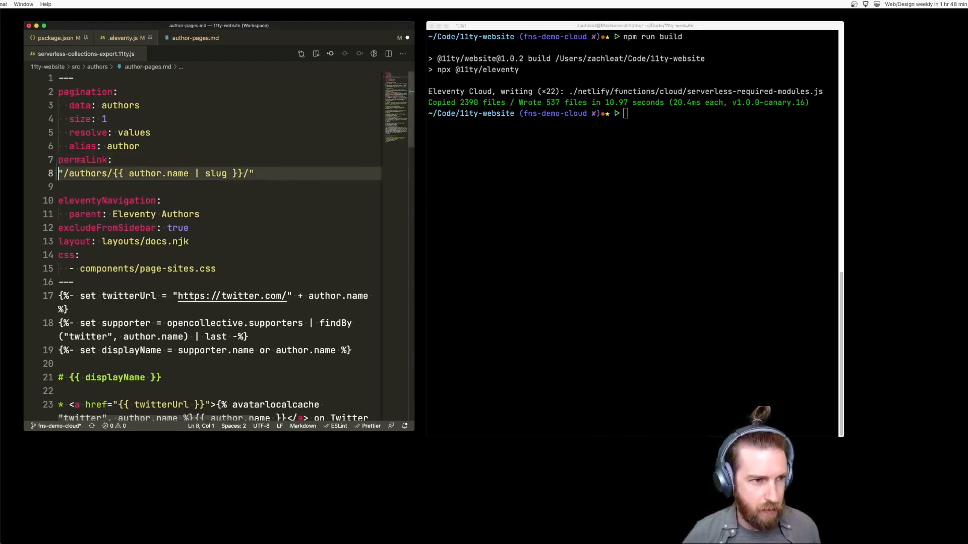
Add a cloud: key before the permalink and select the author slug template to replace.
text(cloud:)
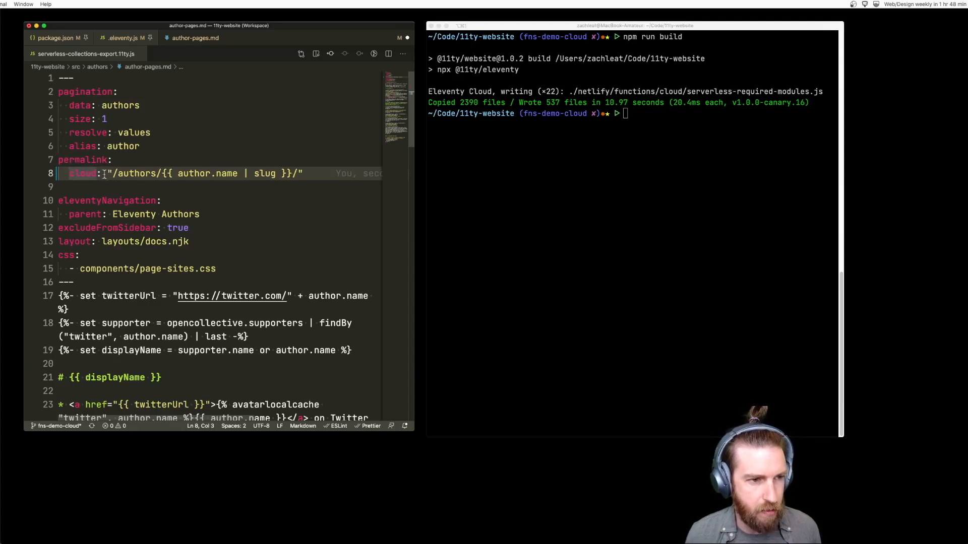
drag(177, 173, 289, 173)
text(c)
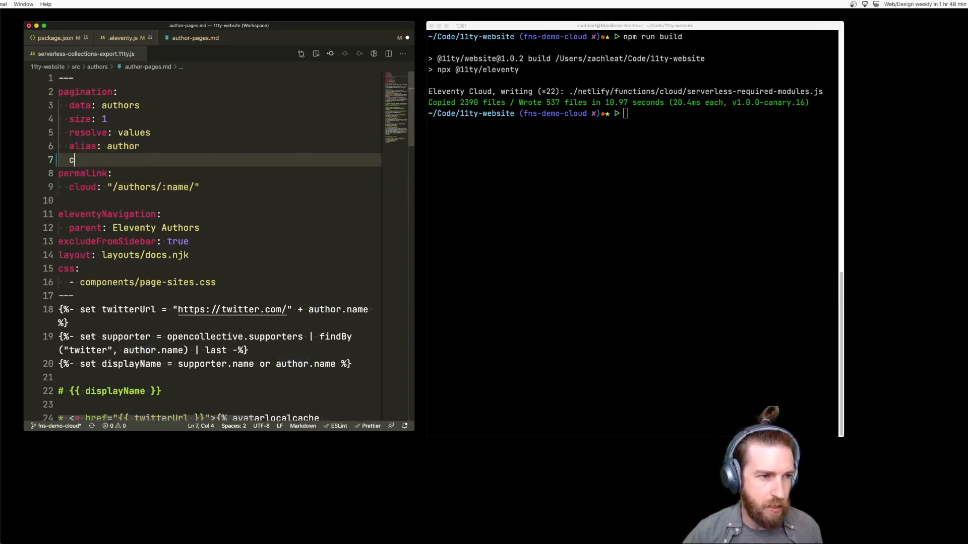
text(loud:)
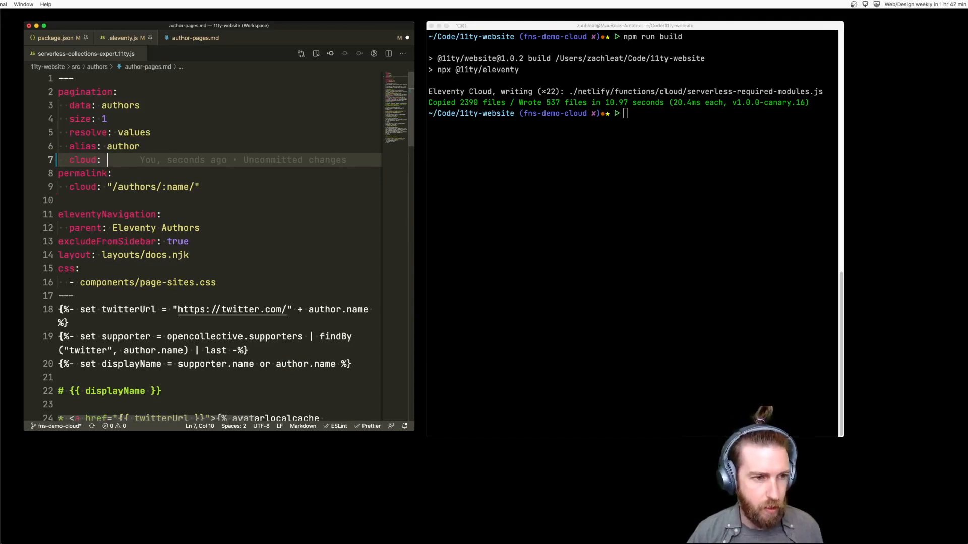
text(eleventy)
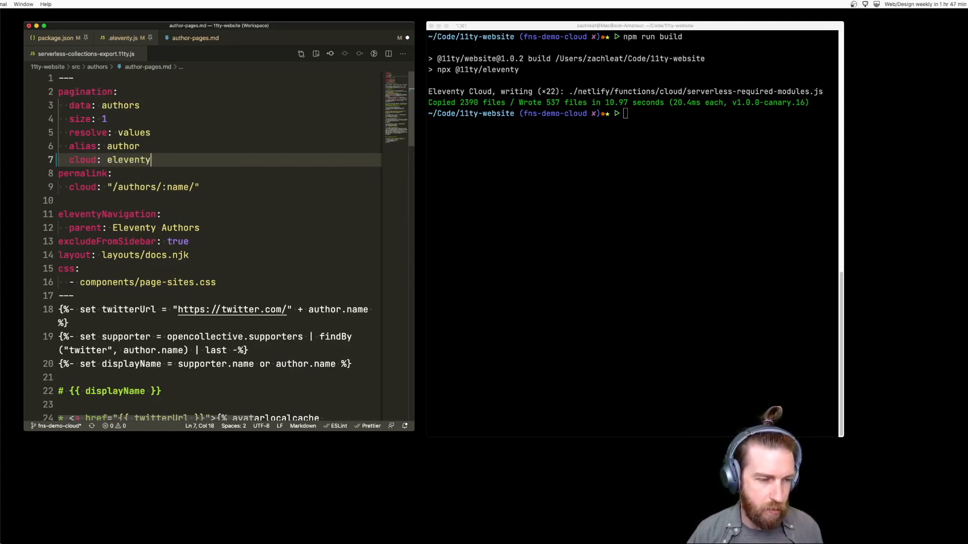
text(.cloud.)
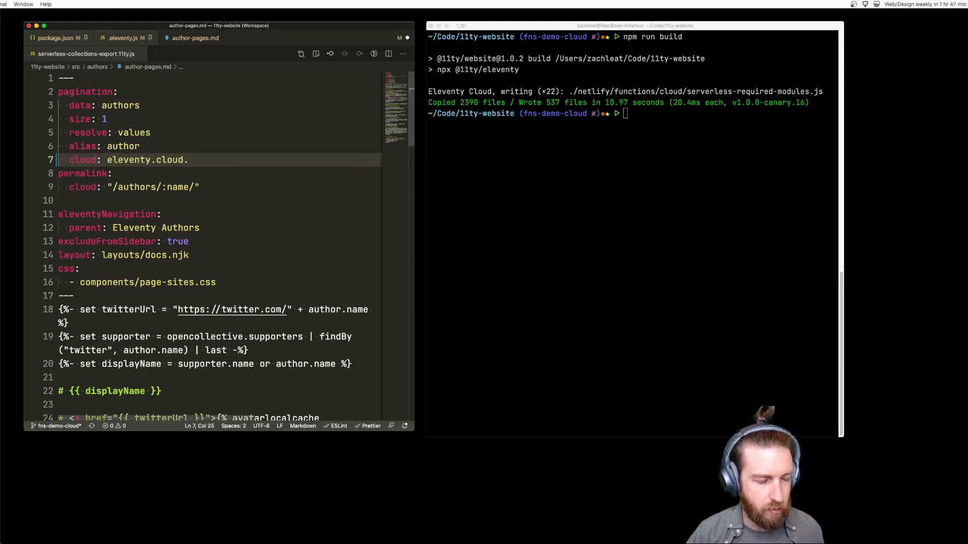
text(path.)
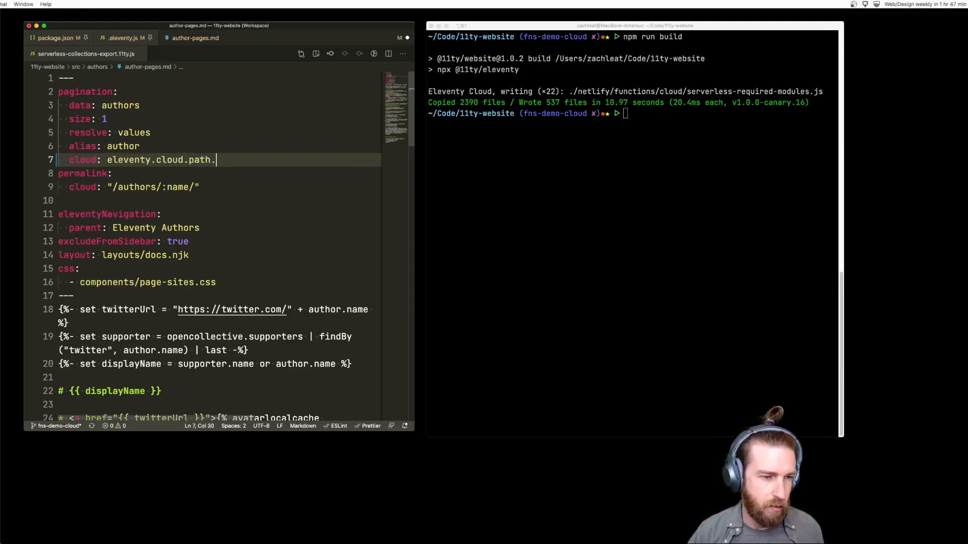
text(name)
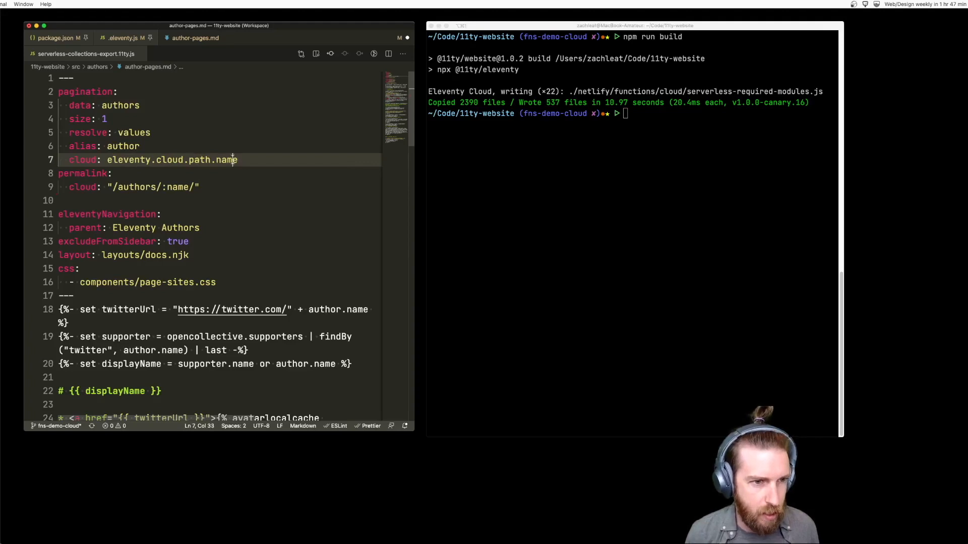
double_click(177, 187)
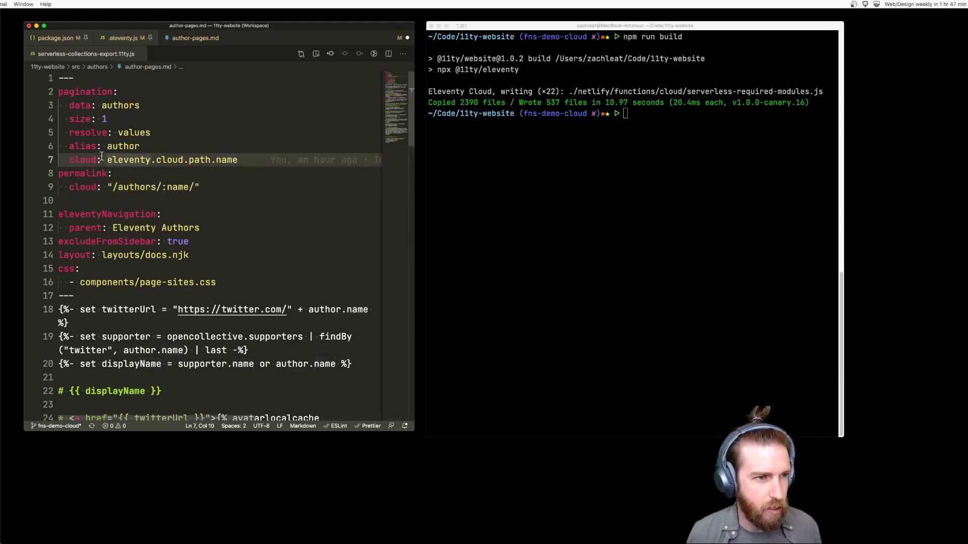
double_click(120, 105)
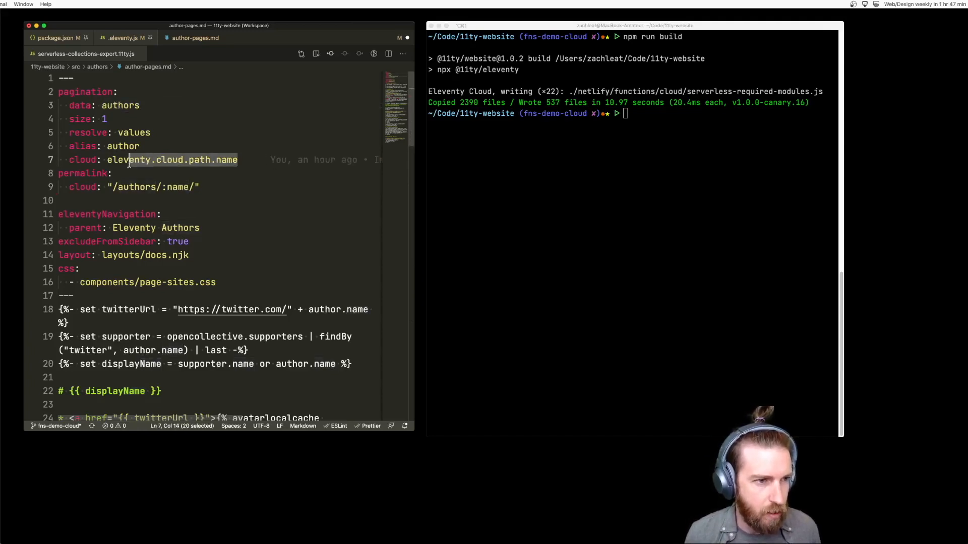
double_click(177, 187)
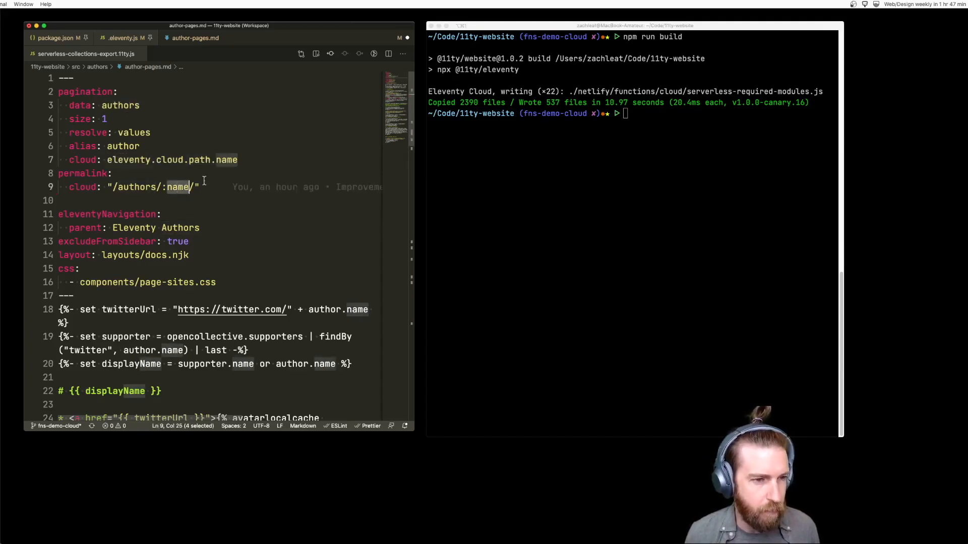
mouse_move(134, 112)
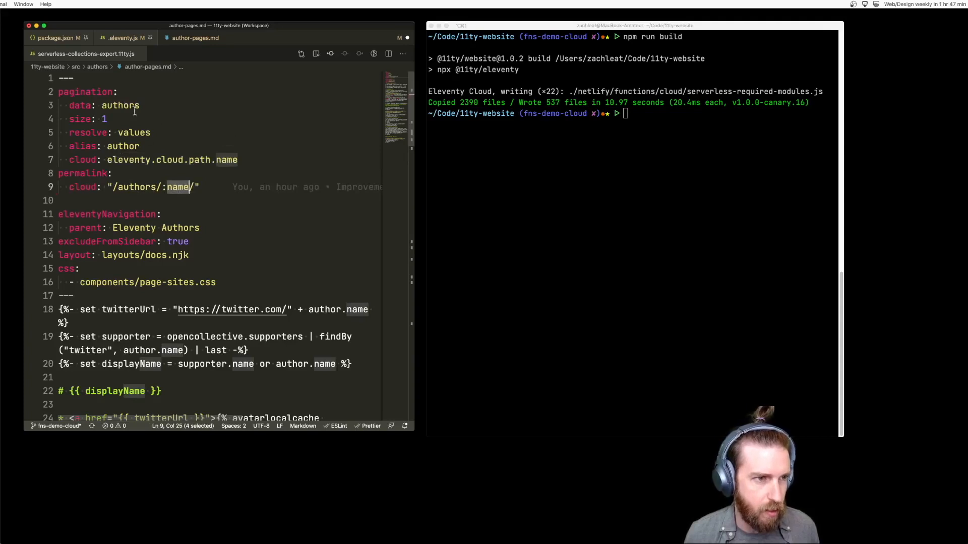
click(158, 160)
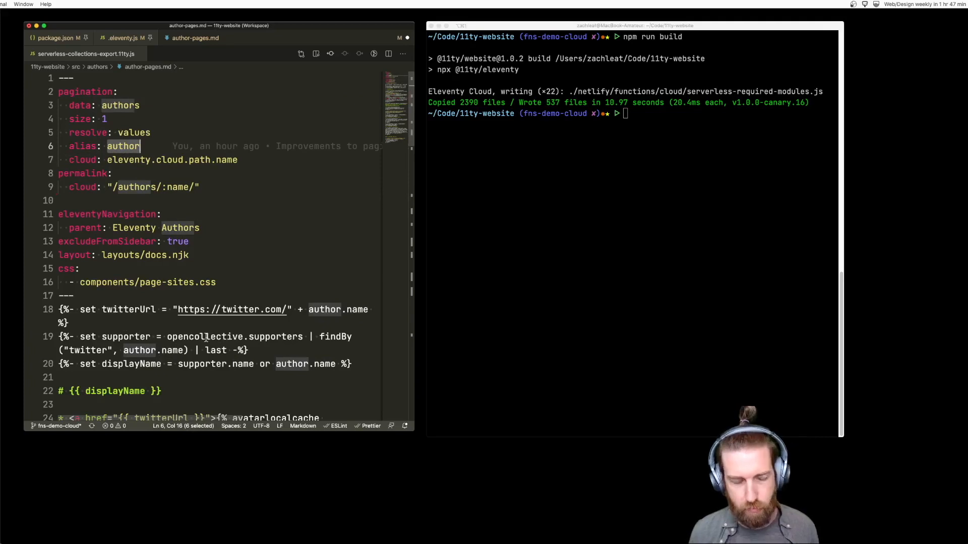
click(76, 160)
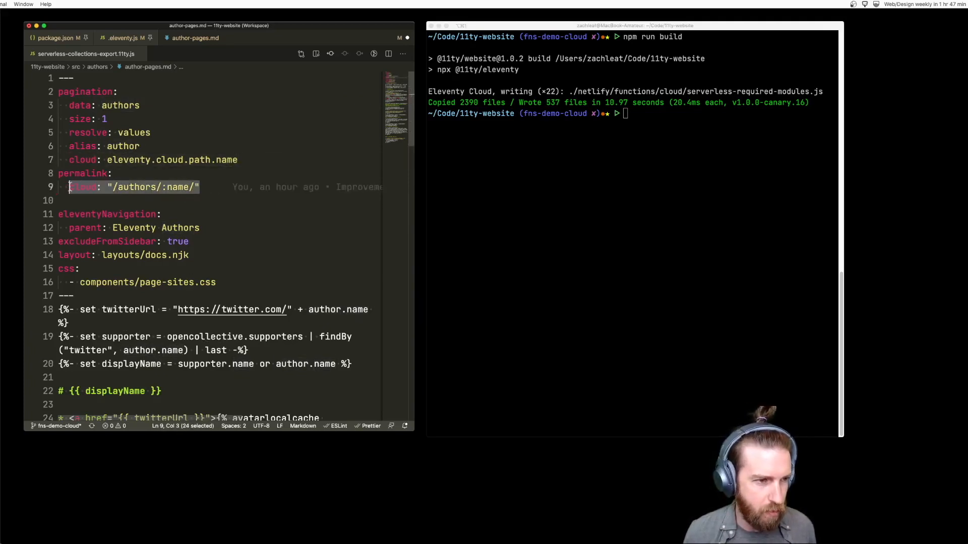
click(70, 187)
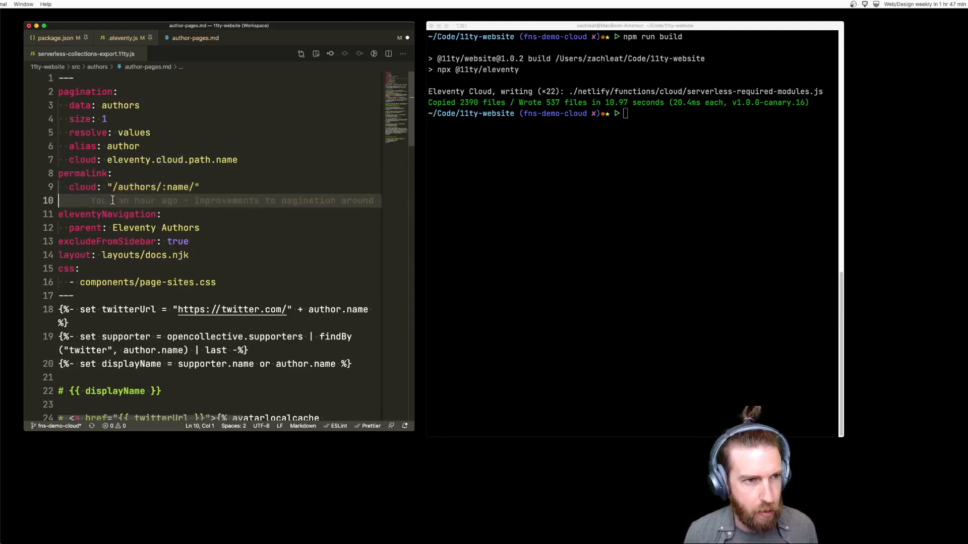
click(571, 284)
text(netlify d)
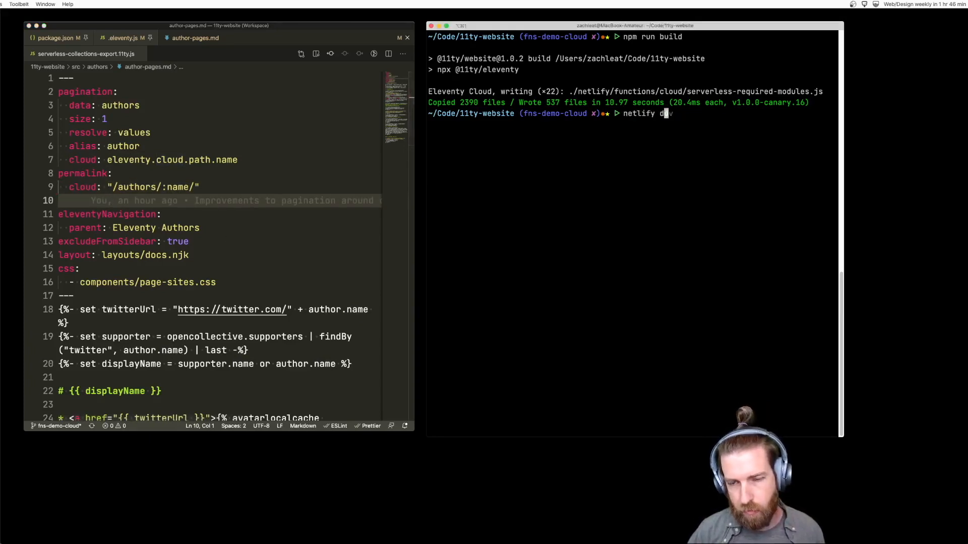
Run npm start in the 11ty-website folder to launch the dev server.
text(npm start)
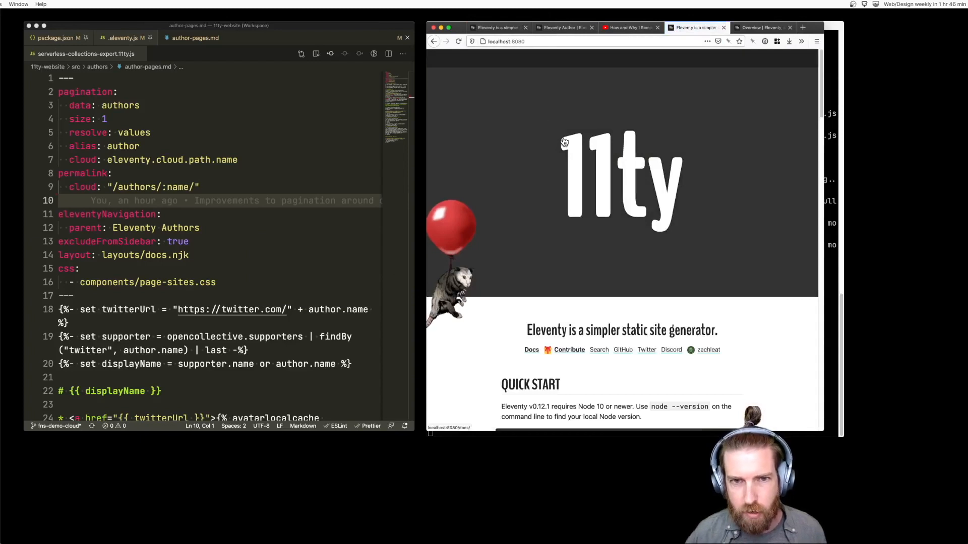
Load the local site and open the Eleventy Authors list from Docs.
click(516, 41)
text(88)
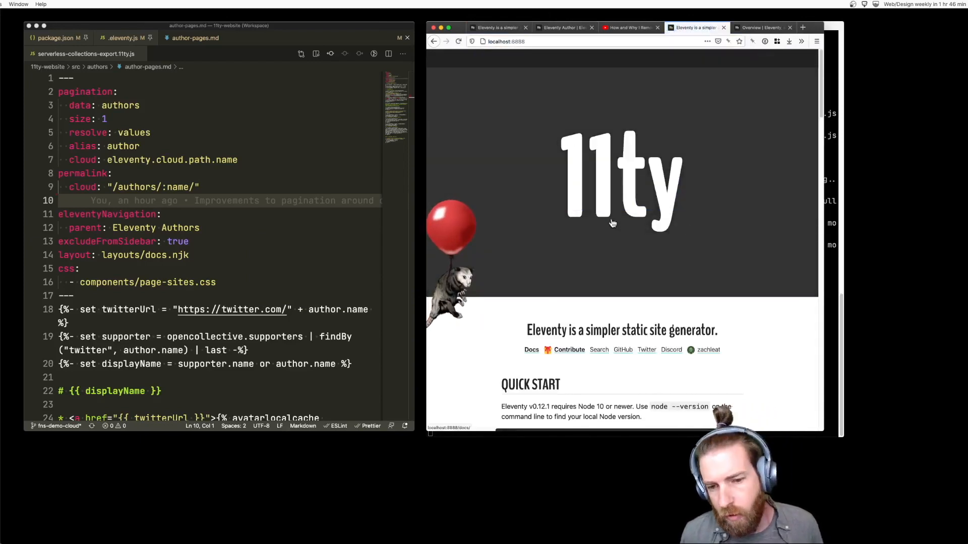
click(532, 349)
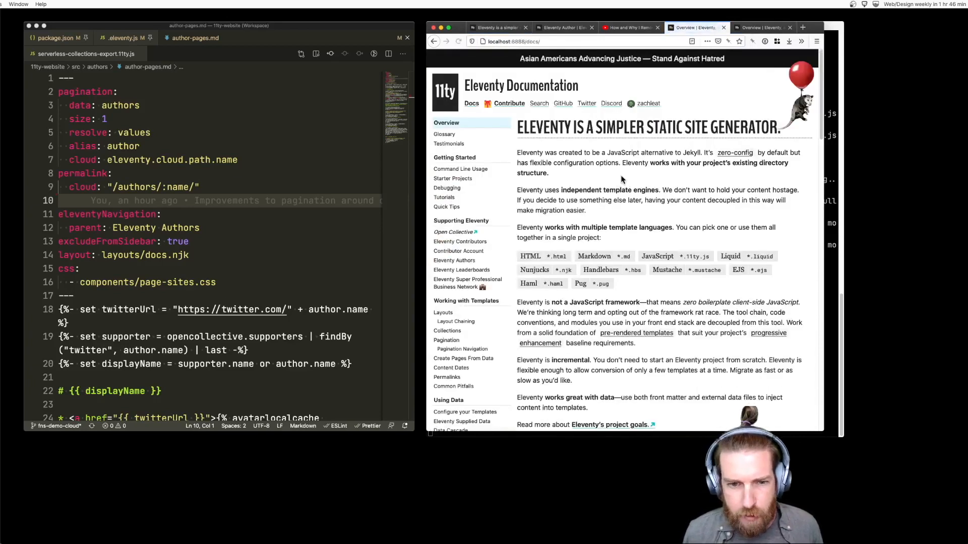
click(454, 260)
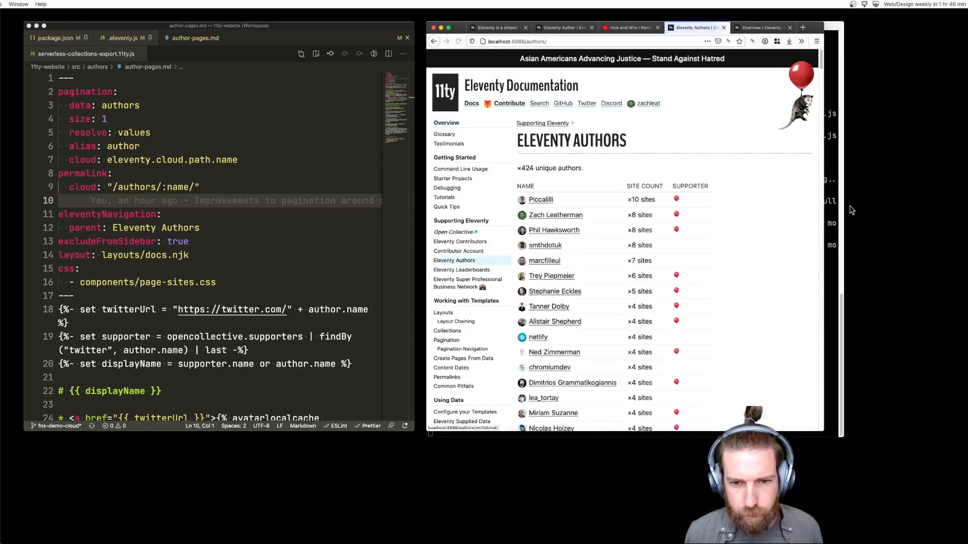
mouse_move(601, 189)
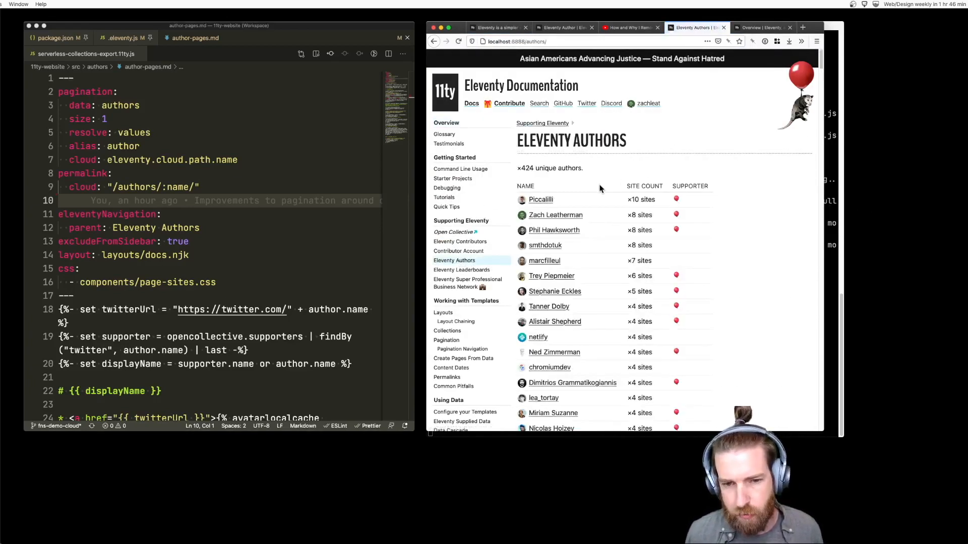
mouse_move(535, 217)
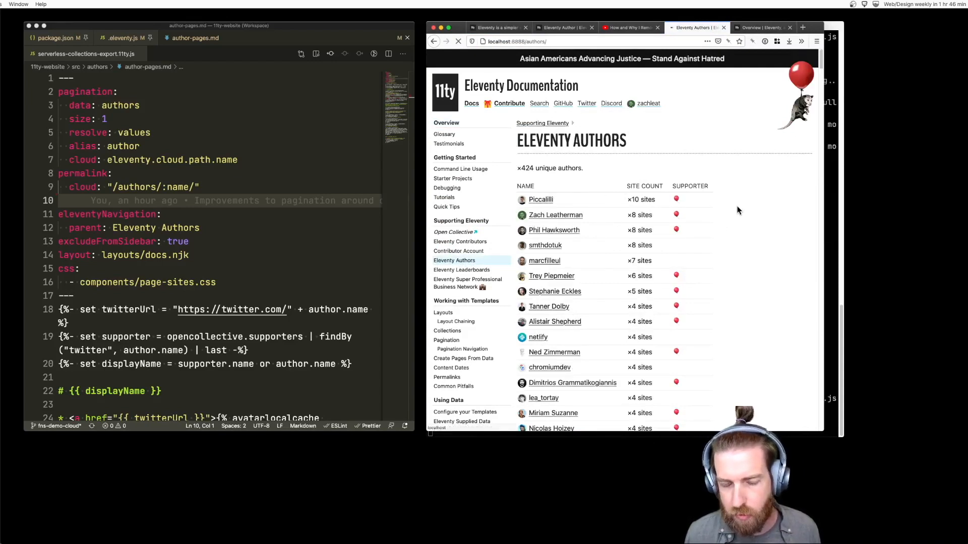
Check the Zach Leatherman, Phil Hawksworth and smthdotuk author pages, returning to the list.
click(555, 215)
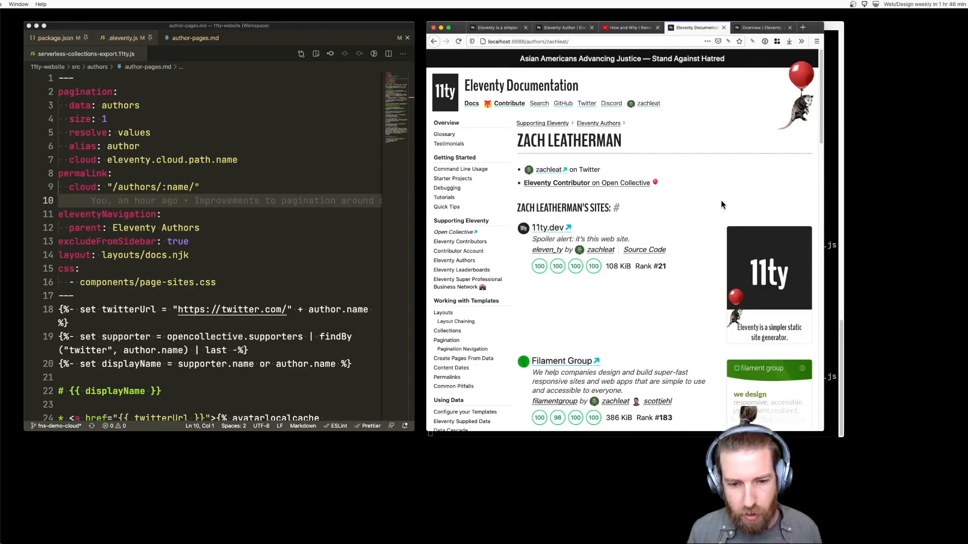
mouse_move(746, 209)
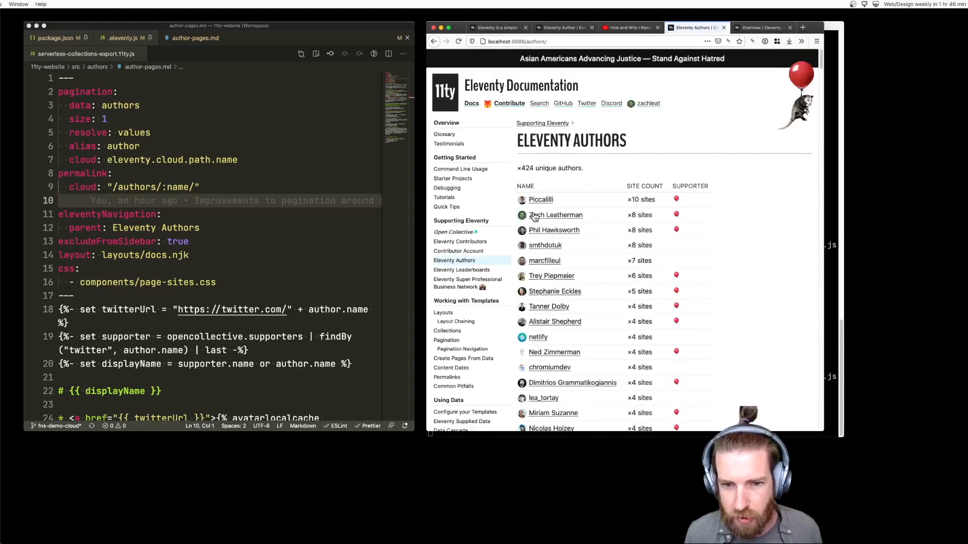
click(554, 230)
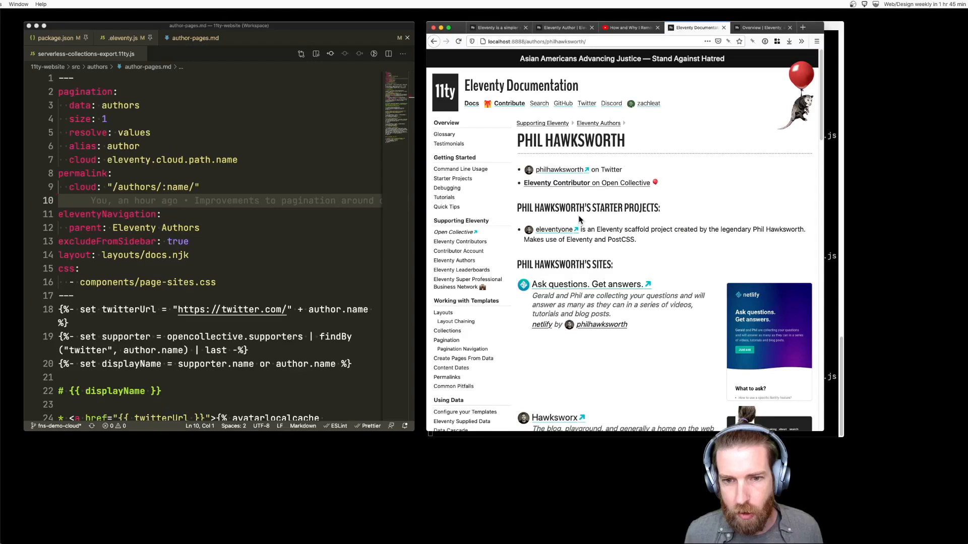
scroll(down, 3)
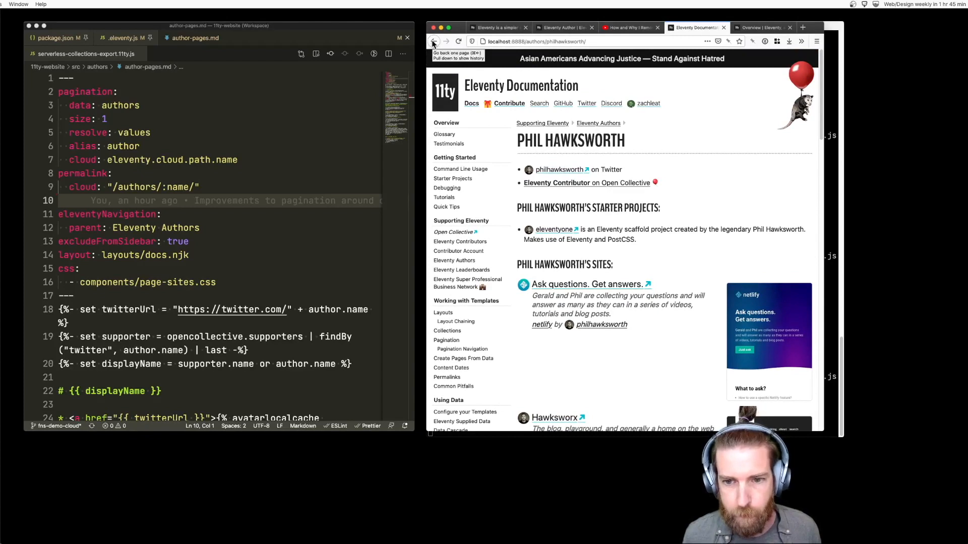
click(433, 41)
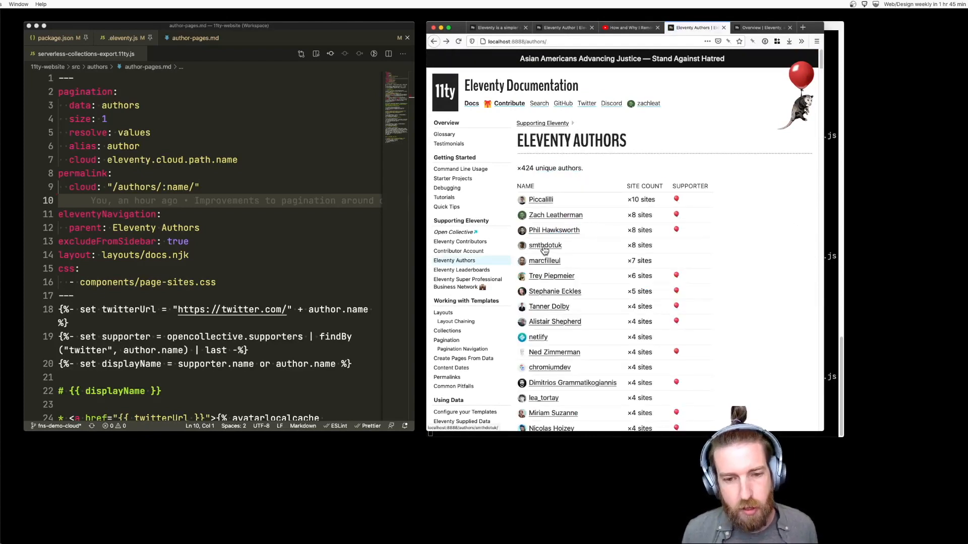
click(545, 245)
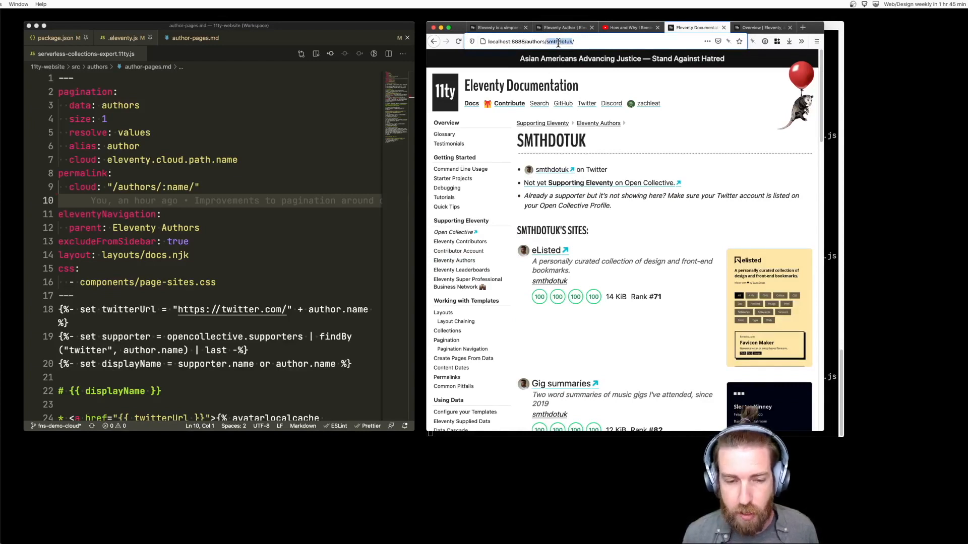
mouse_move(433, 41)
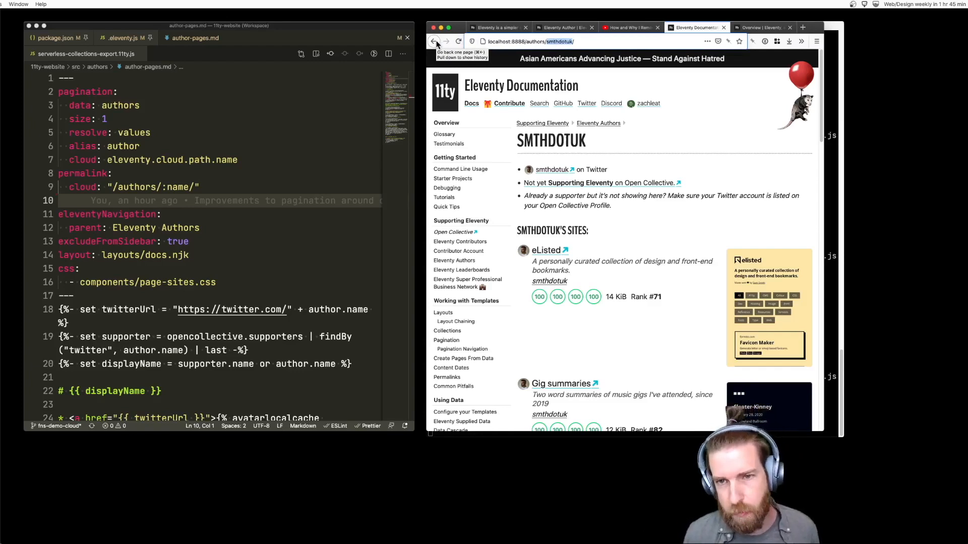
click(443, 41)
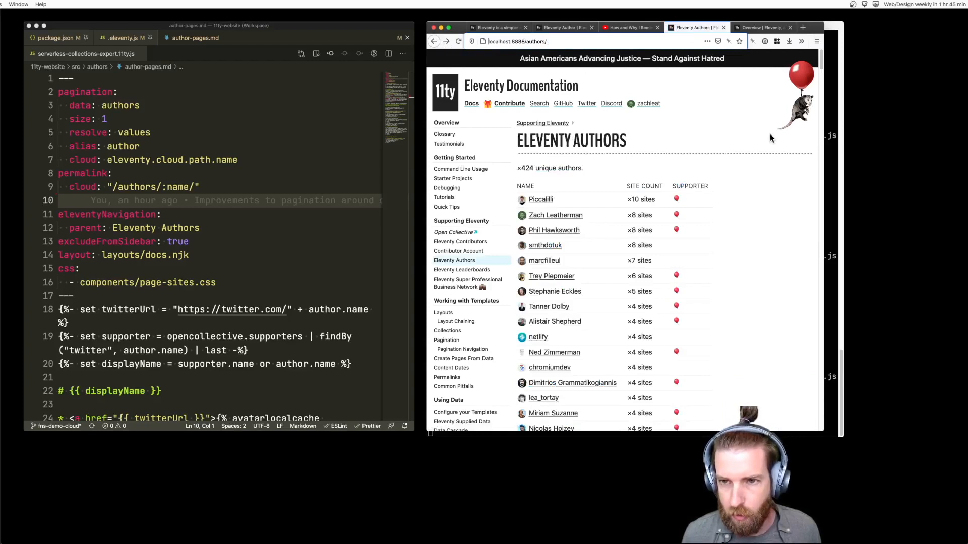
mouse_move(710, 167)
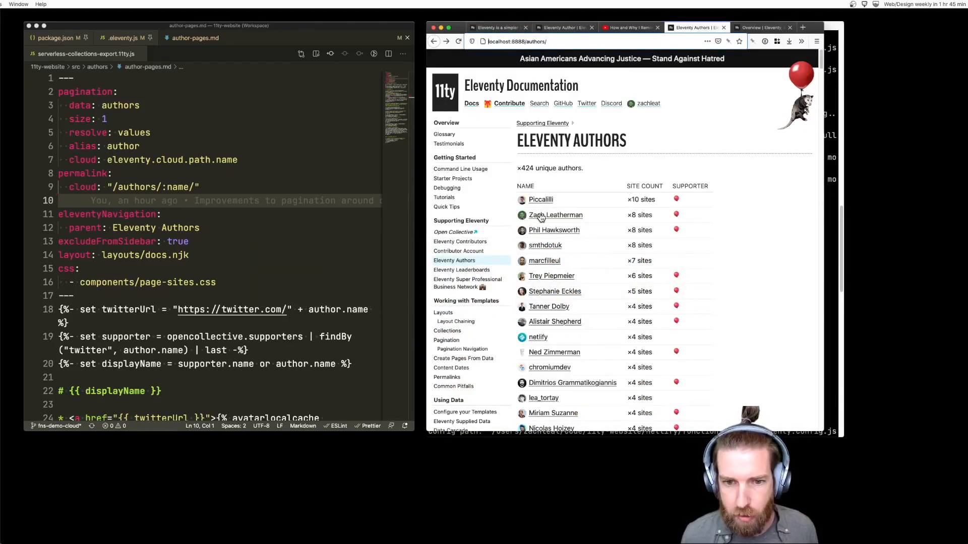
Open Zach Leatherman's local author page, then switch to the deployed demo site.
click(556, 214)
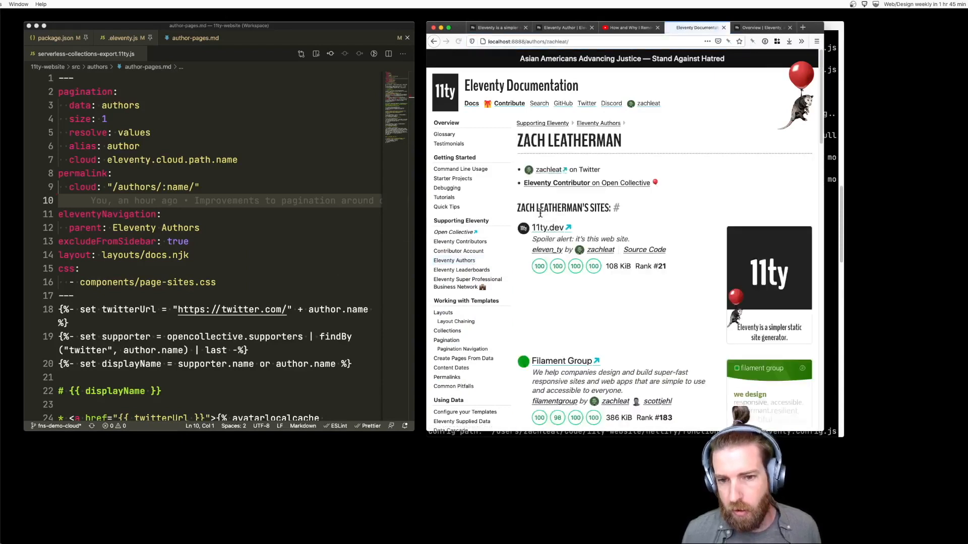
mouse_move(543, 230)
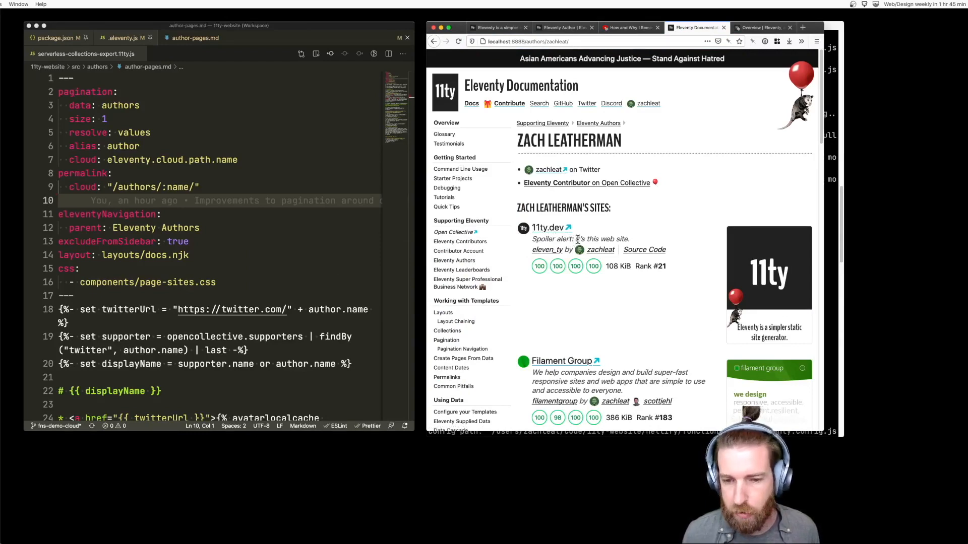
click(762, 27)
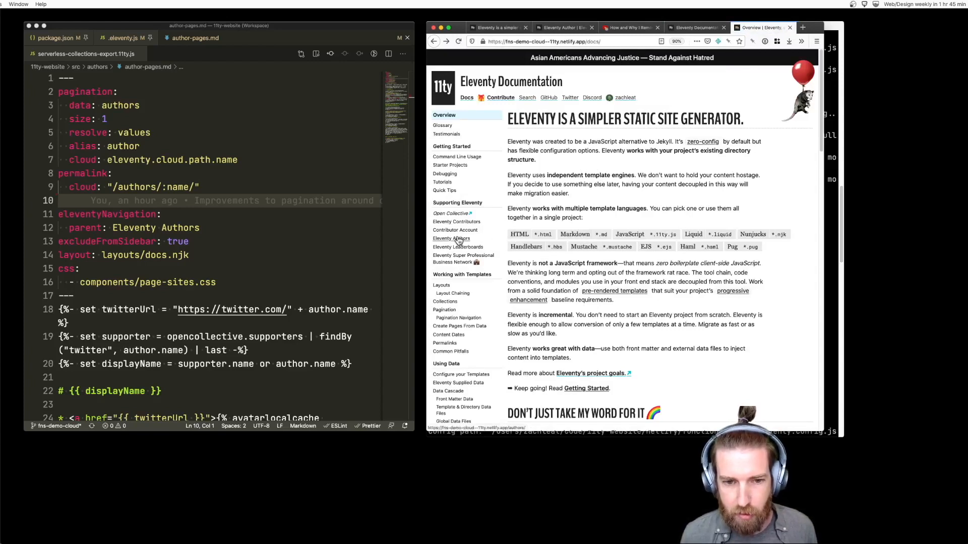
On the branch deploy, open Eleventy Authors and then Zach Leatherman's page at /authors/zachleat/.
click(451, 238)
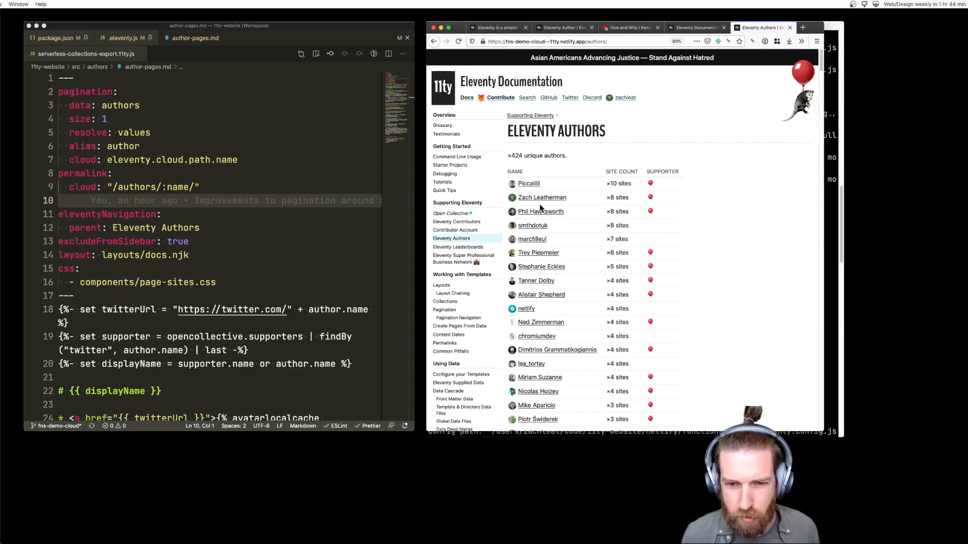
mouse_move(556, 203)
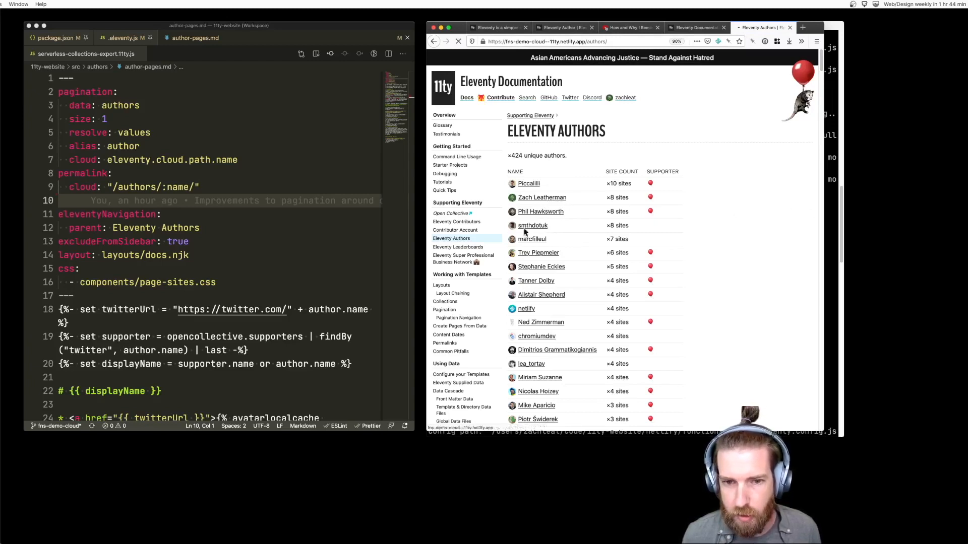
click(542, 198)
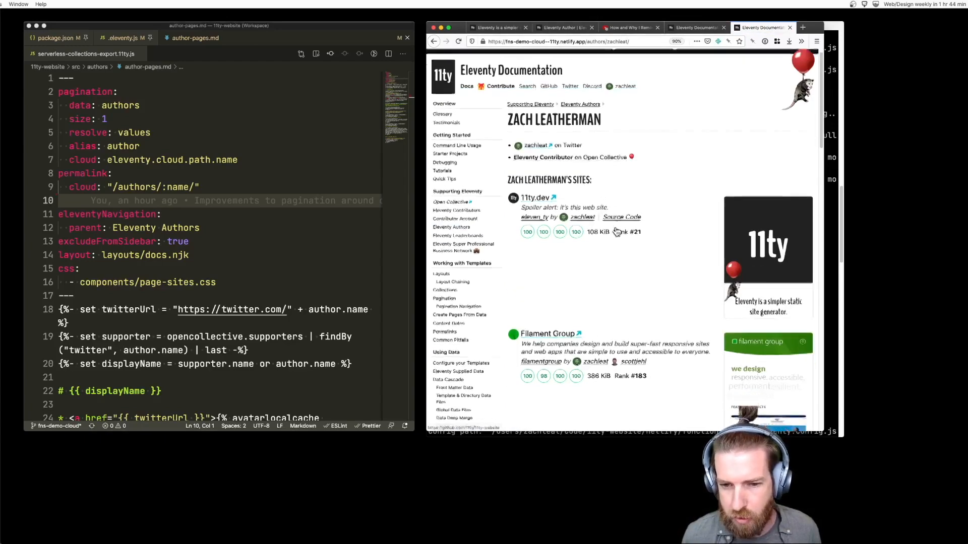
scroll(down, 3)
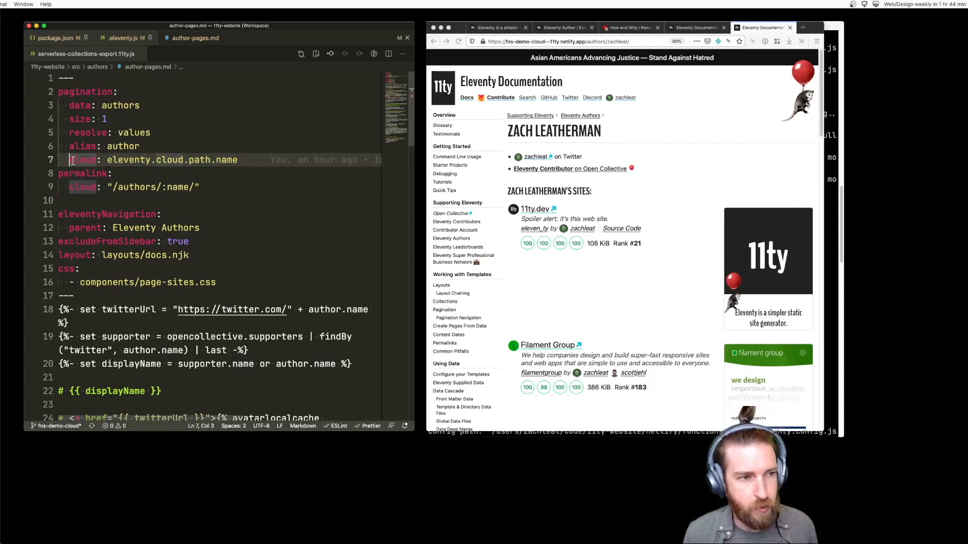
drag(69, 159, 237, 159)
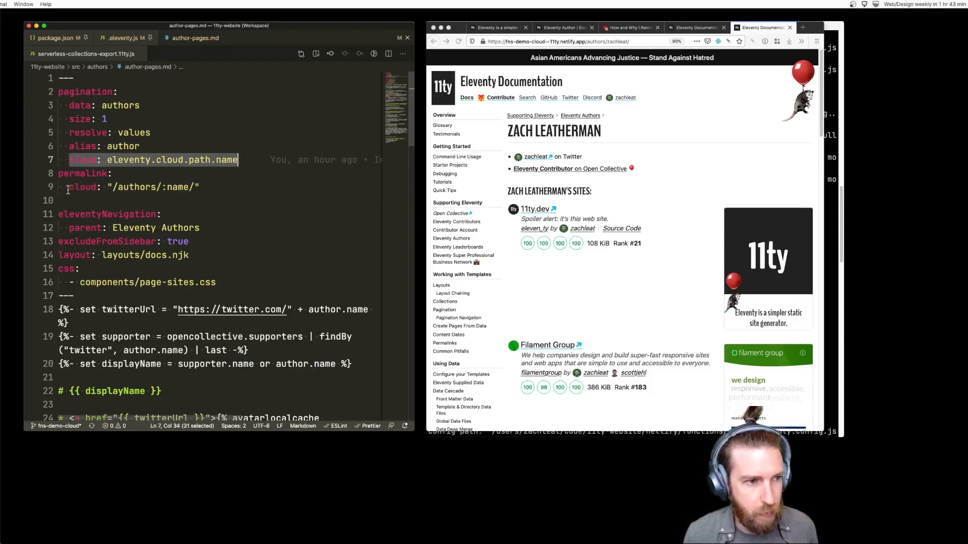